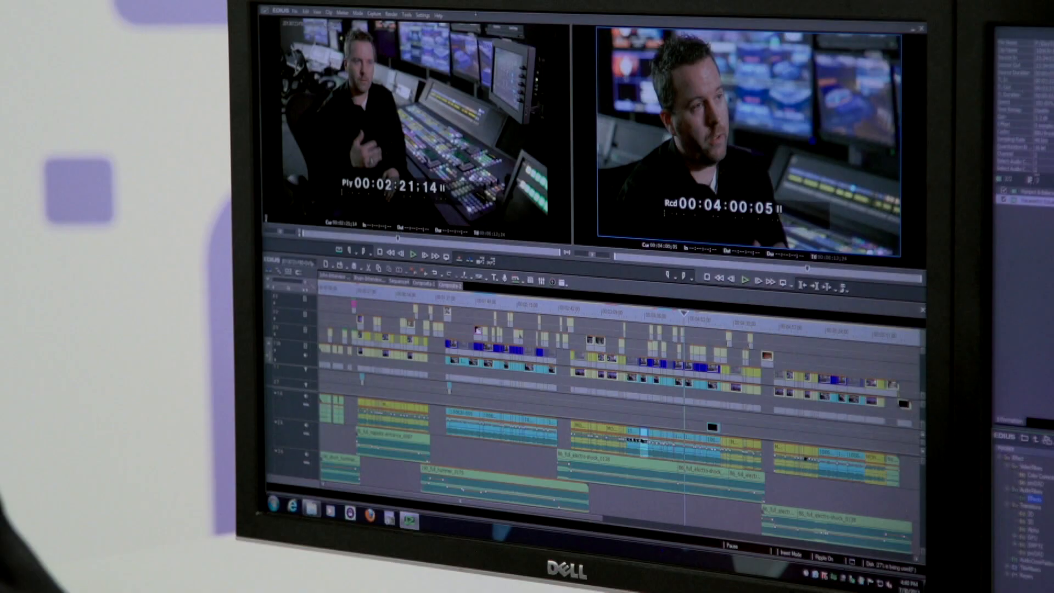
Launch the AAF project export from File > Export Project to reach its save dialog.
{"action": "left_click", "coordinate": [304, 11]}
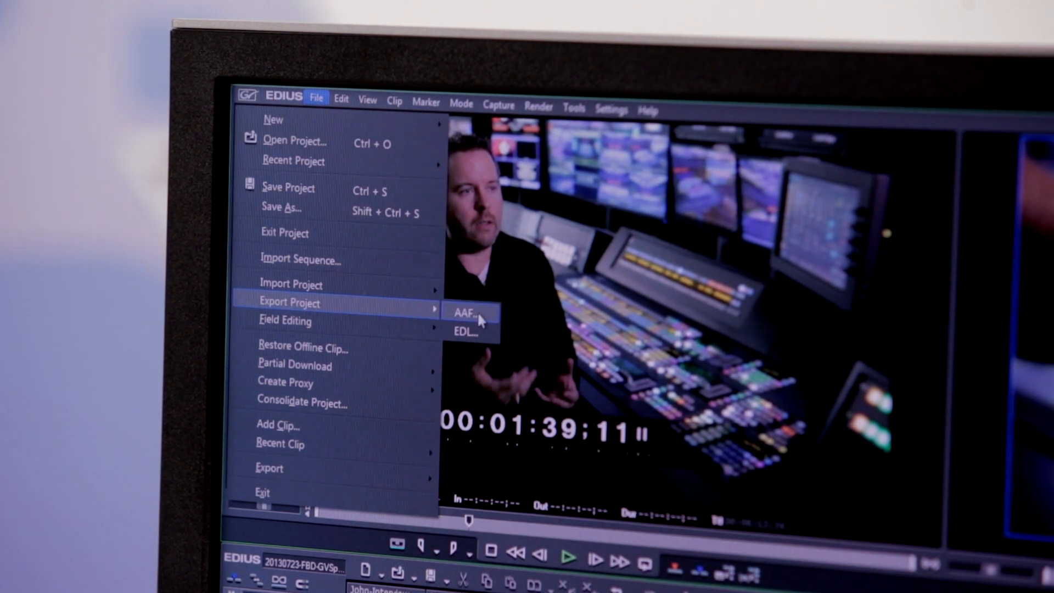
{"action": "left_click", "coordinate": [463, 312]}
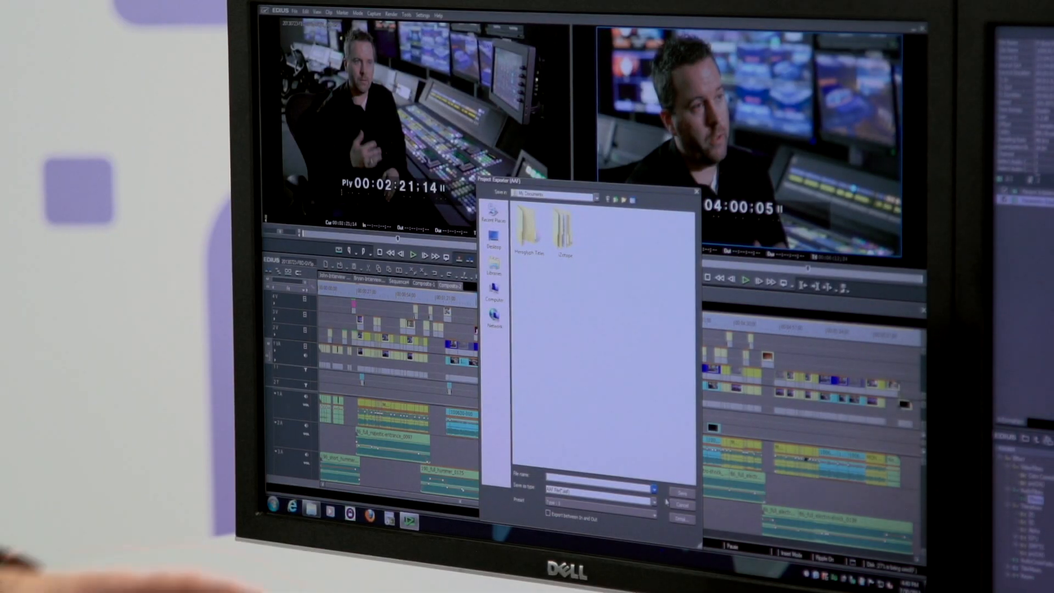